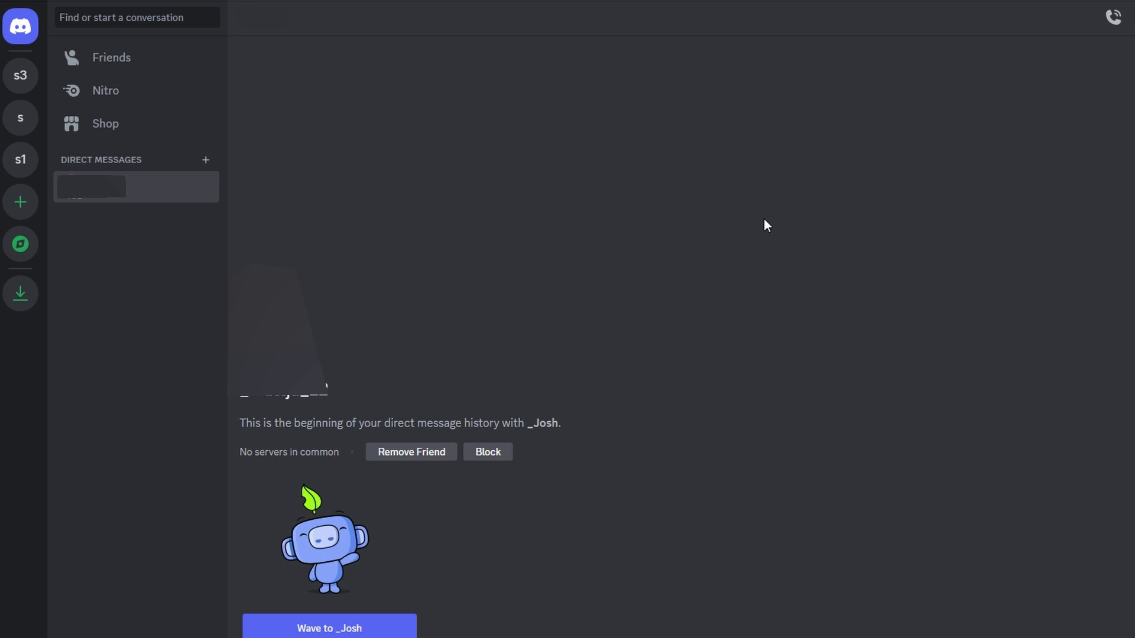
{"action": "mouse_move", "coordinate": [589, 288]}
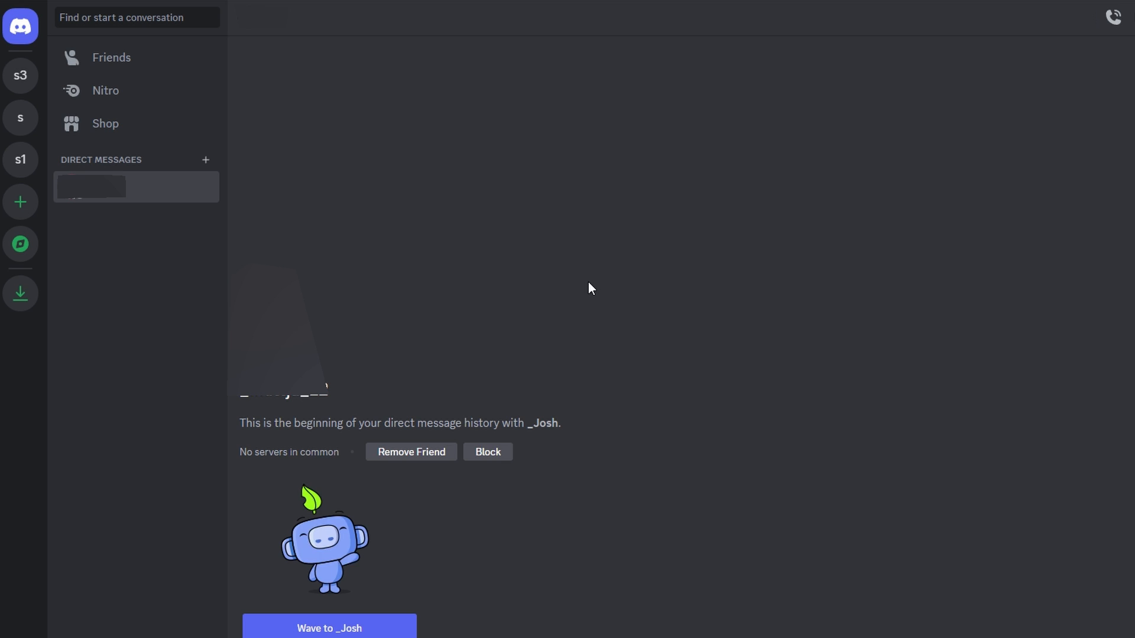
{"action": "mouse_move", "coordinate": [586, 283]}
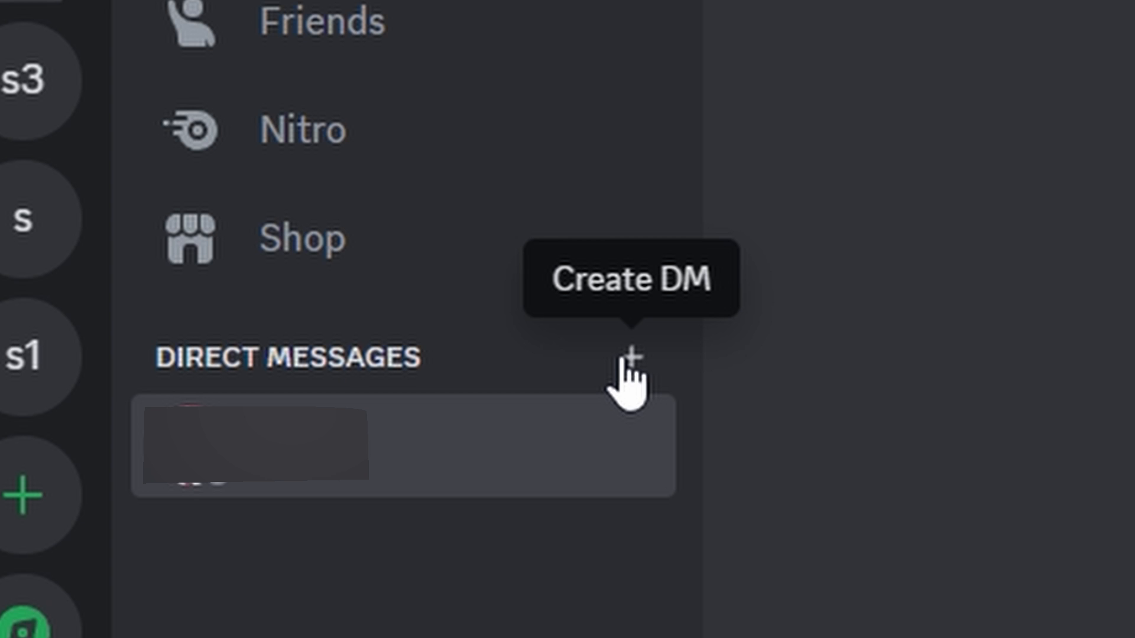
{"action": "mouse_move", "coordinate": [637, 380]}
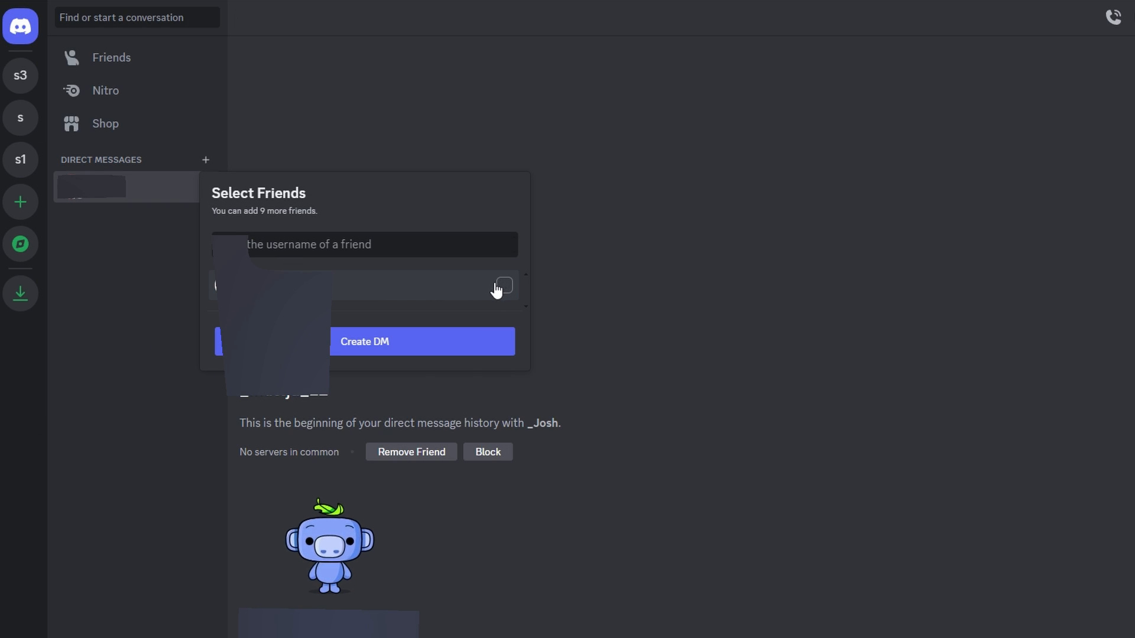
{"action": "mouse_move", "coordinate": [510, 293]}
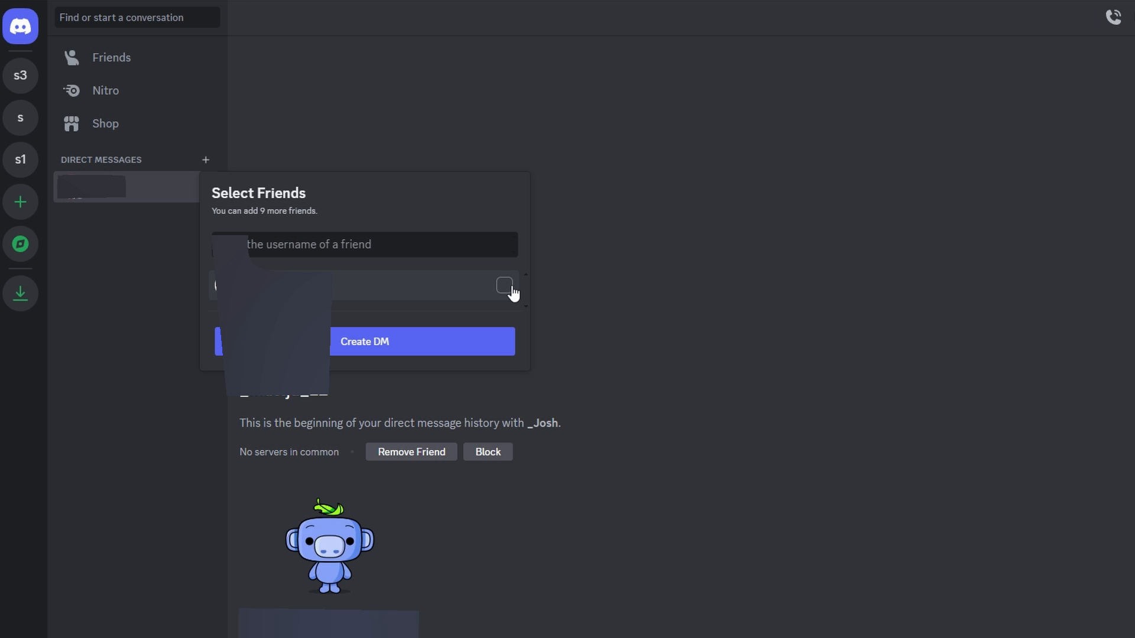
Tick and untick a friend in Select Friends, then reopen Add Friends to DM from the header
{"action": "left_click", "coordinate": [504, 285]}
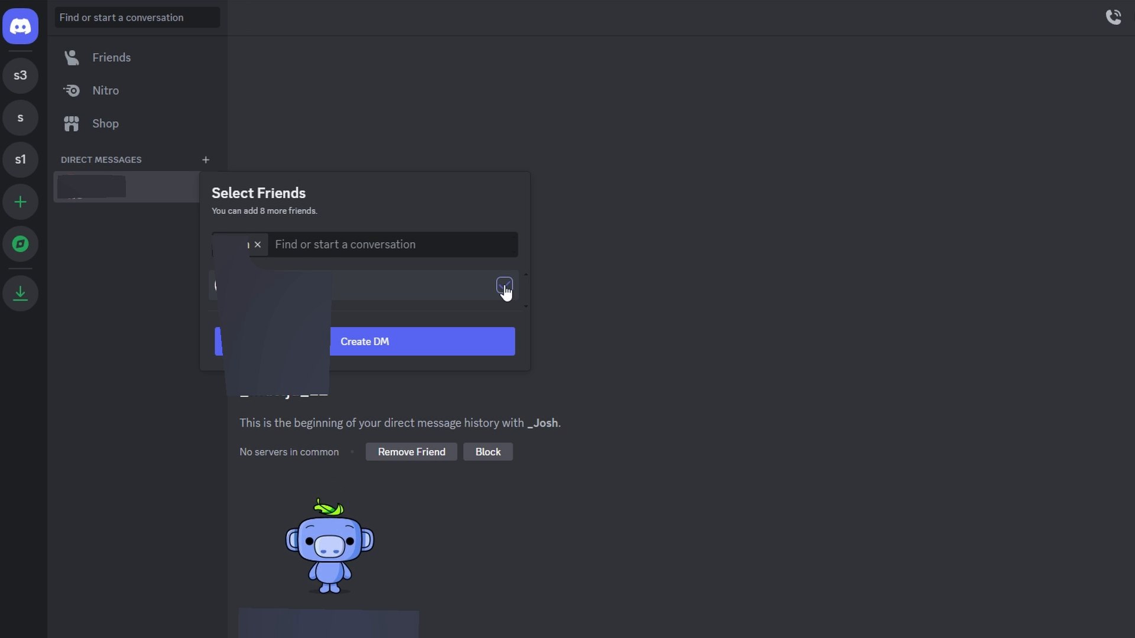
{"action": "left_click", "coordinate": [504, 285]}
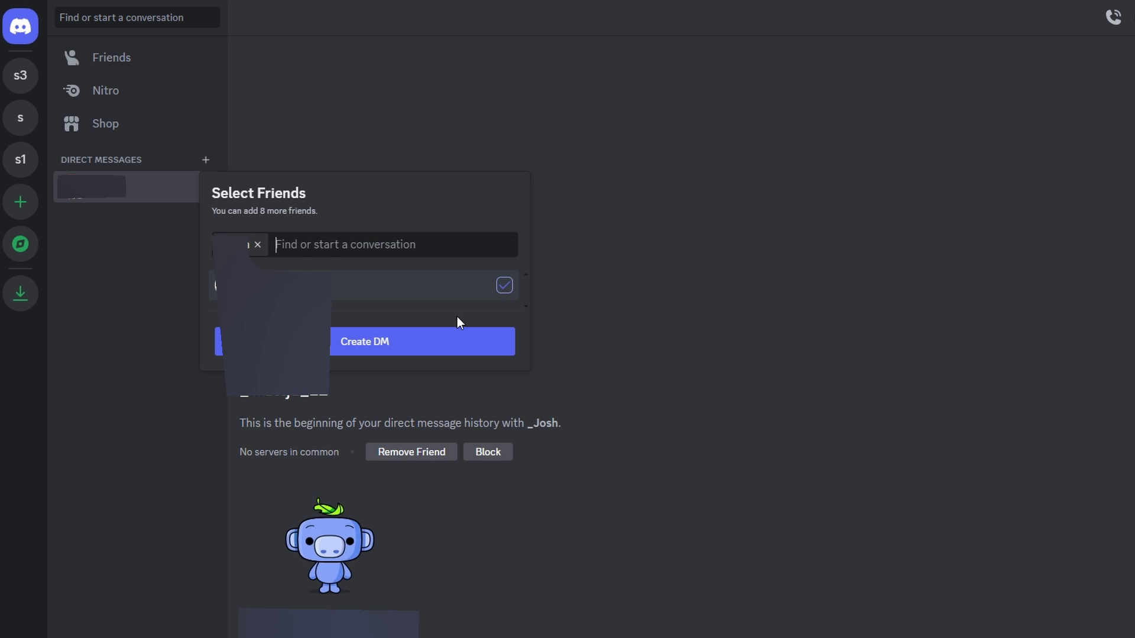
{"action": "mouse_move", "coordinate": [418, 349]}
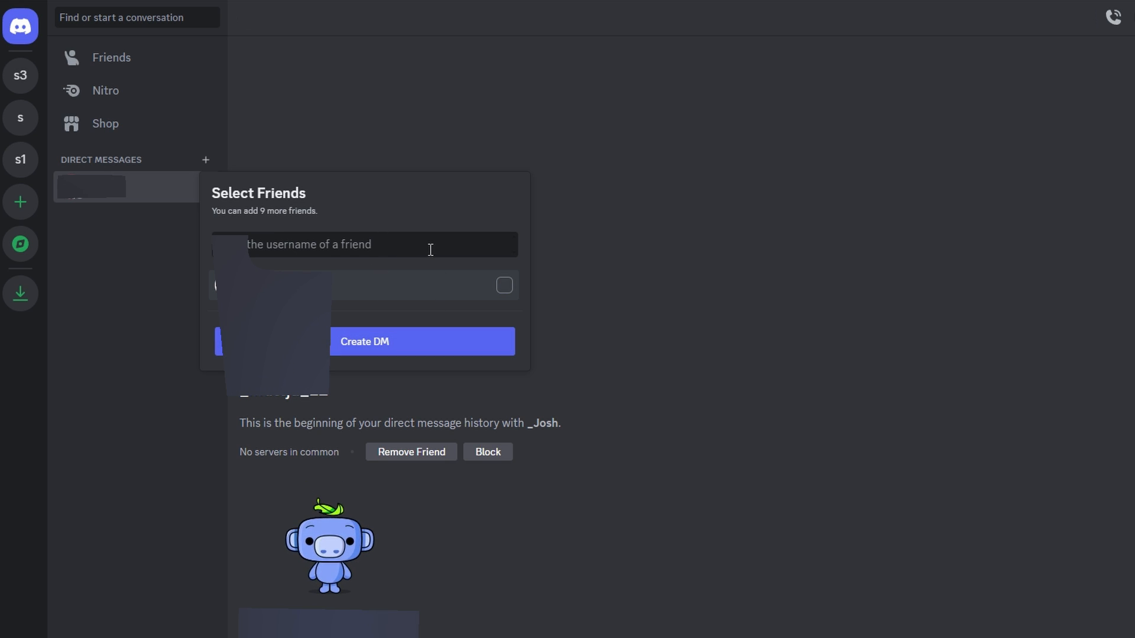
{"action": "mouse_move", "coordinate": [465, 312]}
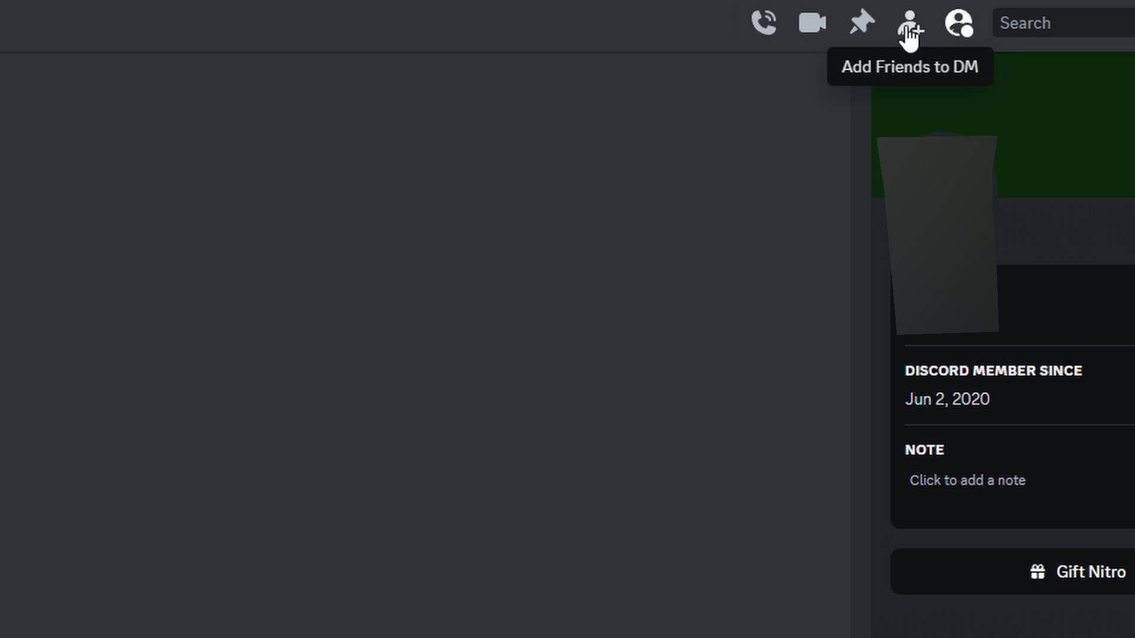
{"action": "left_click", "coordinate": [909, 23]}
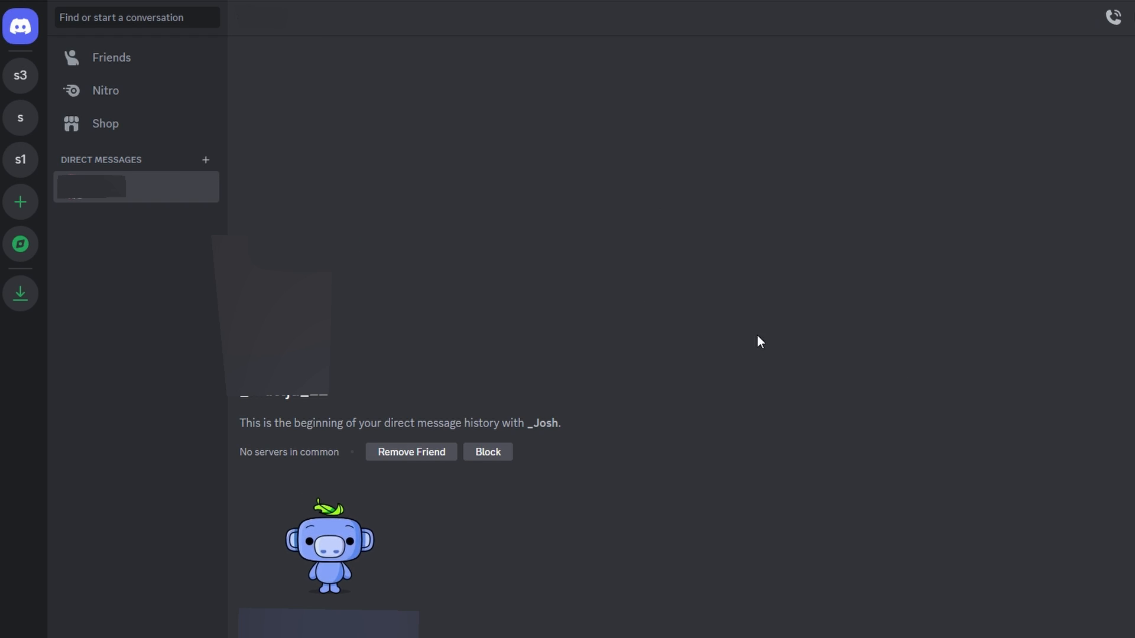
{"action": "mouse_move", "coordinate": [765, 275]}
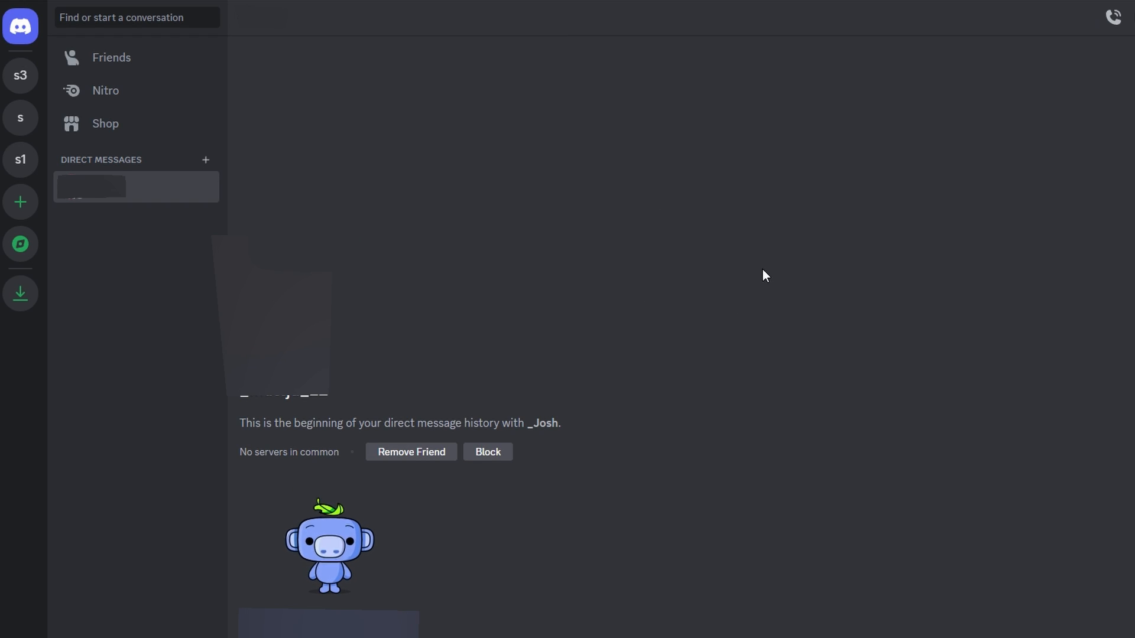
{"action": "mouse_move", "coordinate": [668, 481]}
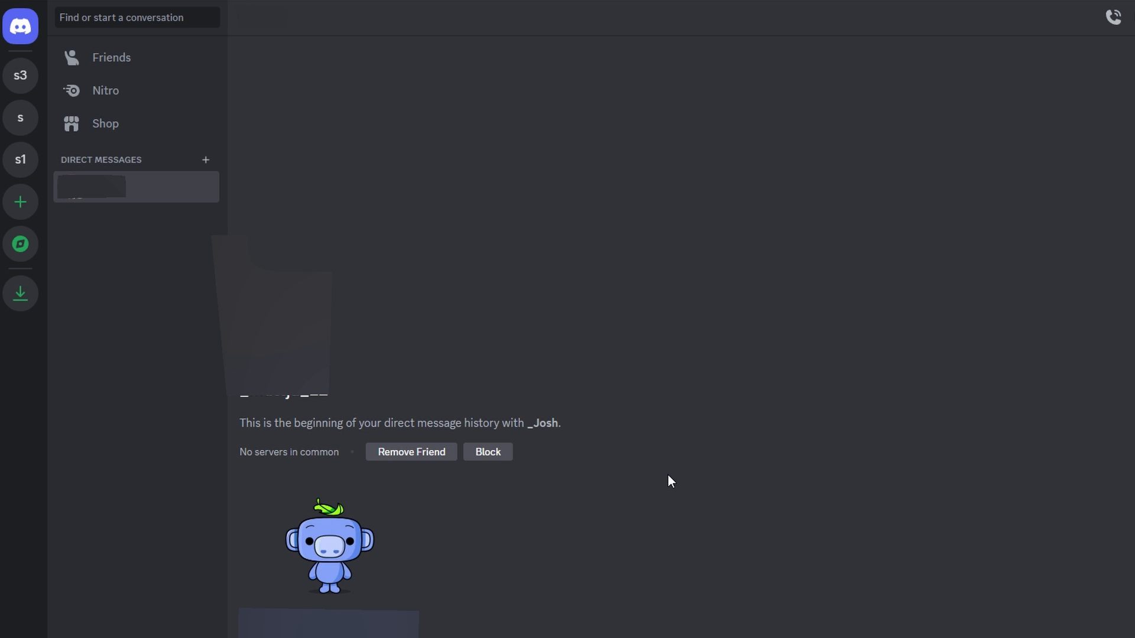
{"action": "mouse_move", "coordinate": [665, 474]}
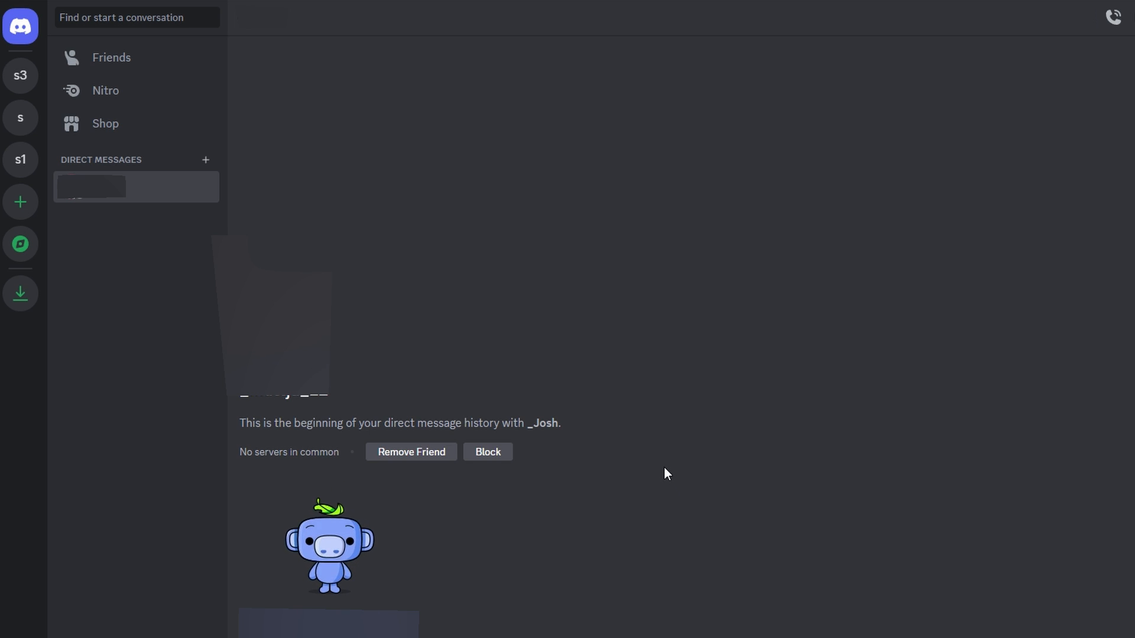
{"action": "mouse_move", "coordinate": [631, 425]}
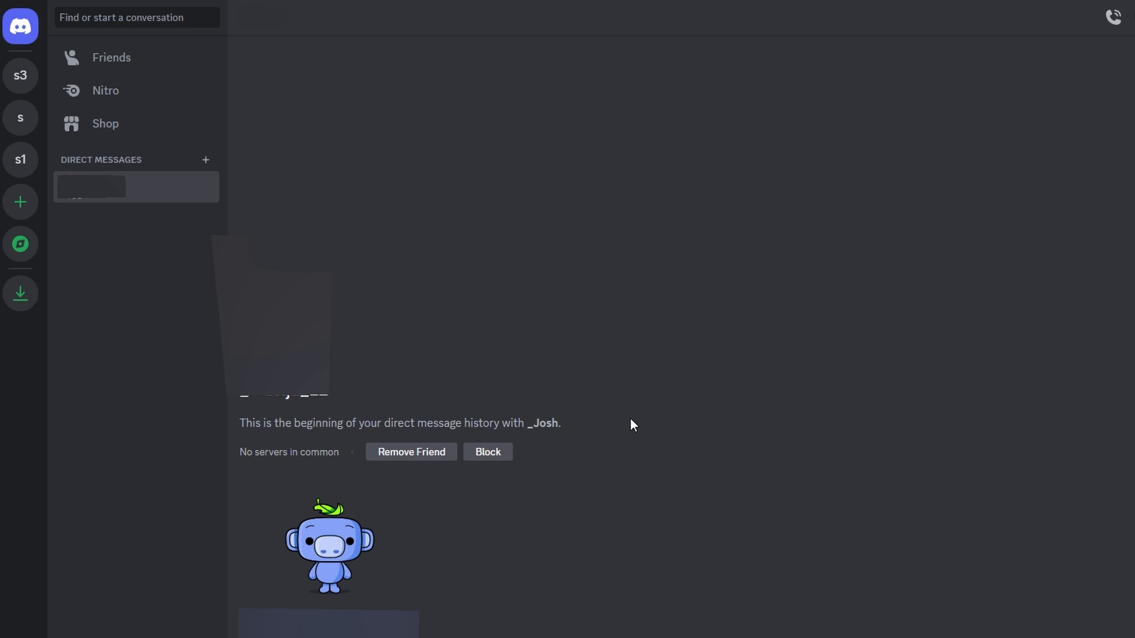
{"action": "mouse_move", "coordinate": [579, 335]}
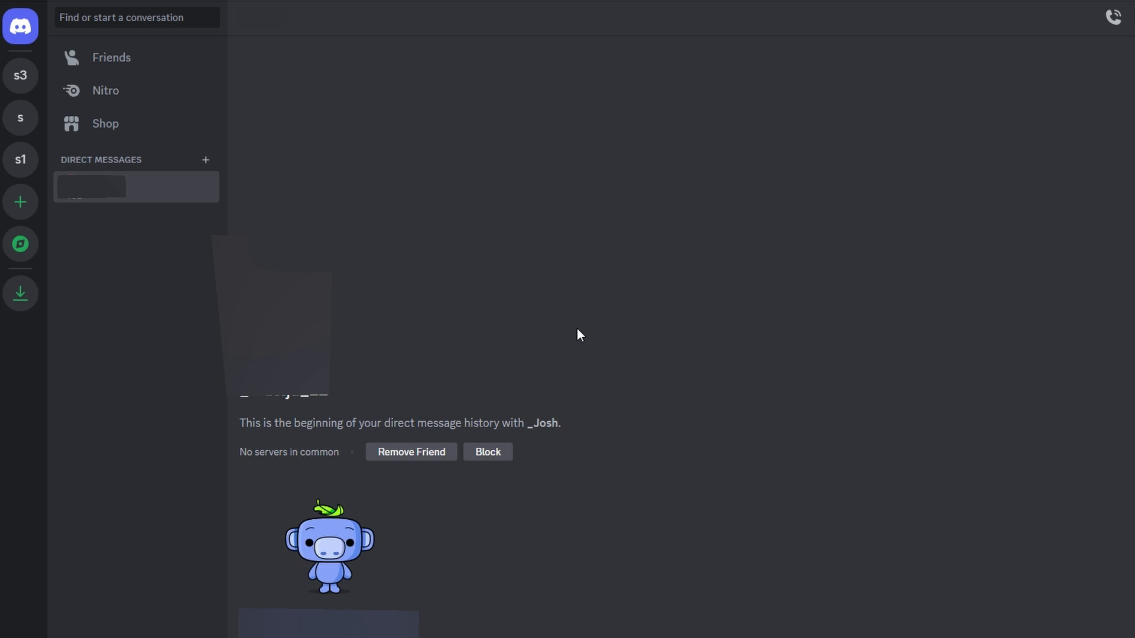
{"action": "mouse_move", "coordinate": [929, 397]}
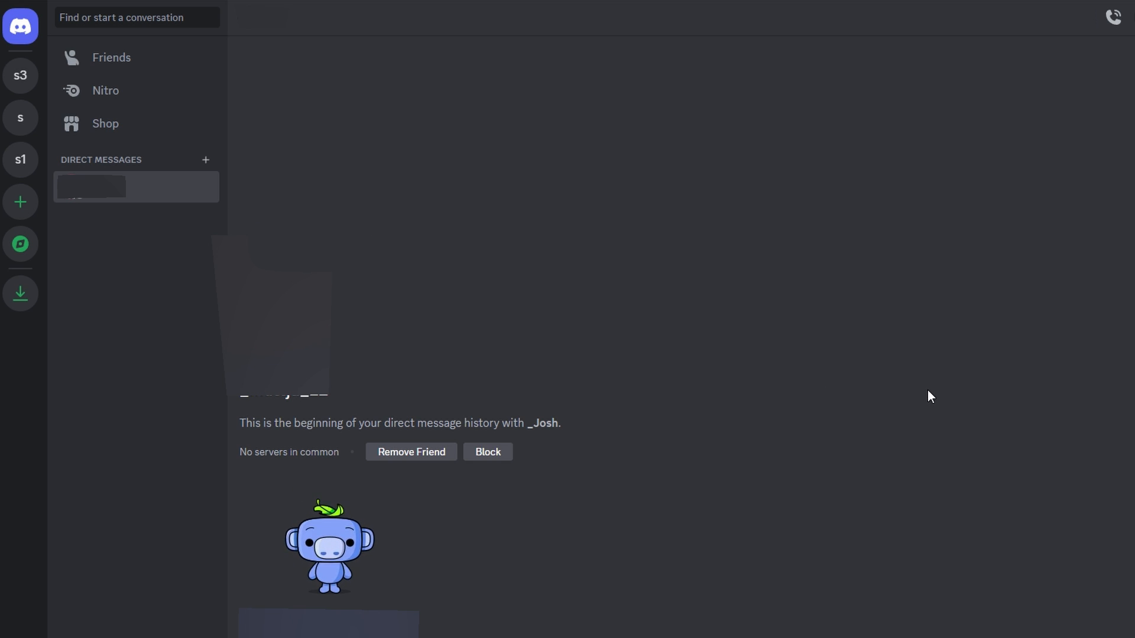
{"action": "mouse_move", "coordinate": [884, 372]}
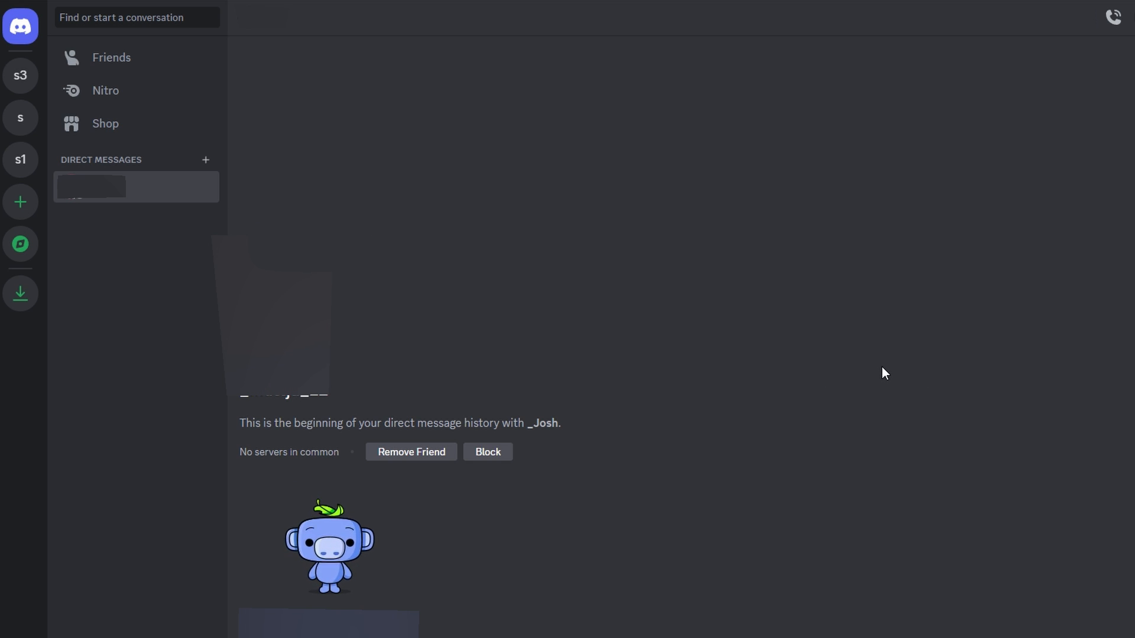
{"action": "mouse_move", "coordinate": [870, 322]}
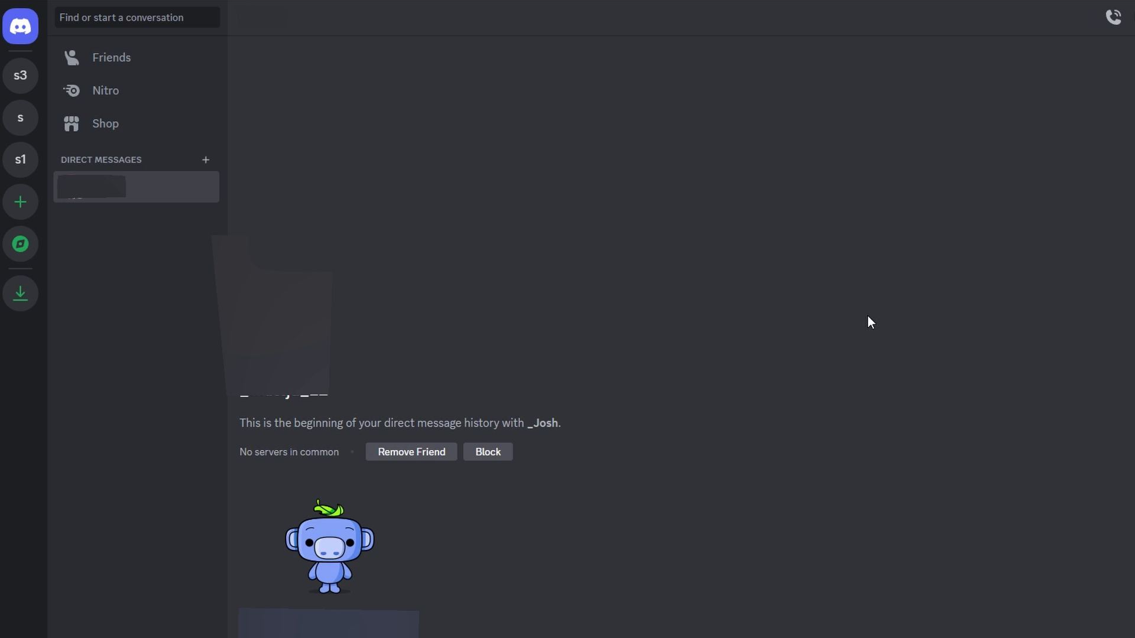